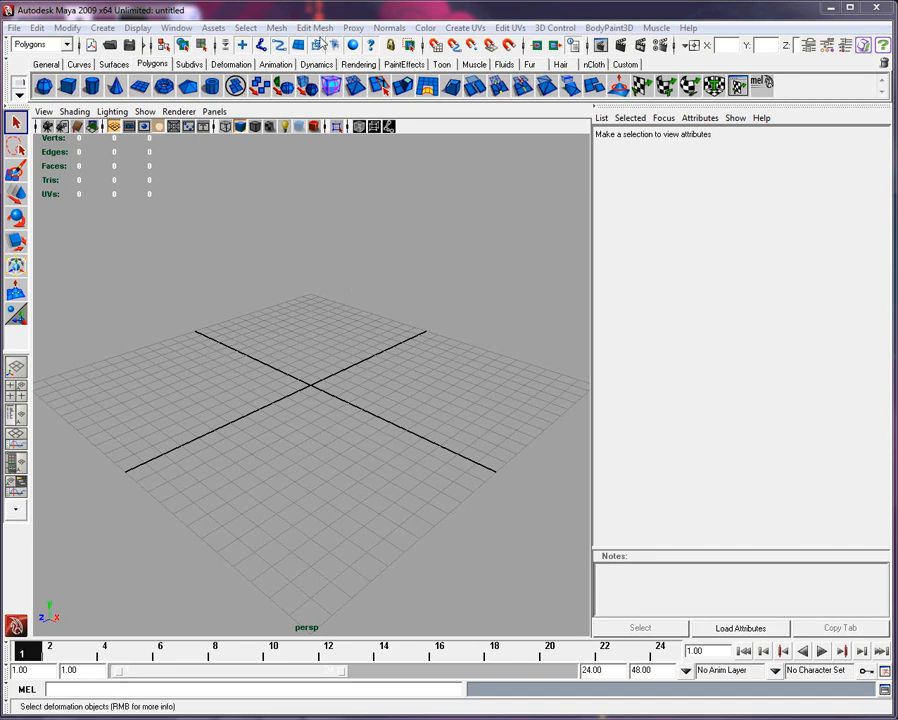
Show the Display menu with its grid options over the perspective view
click(156, 28)
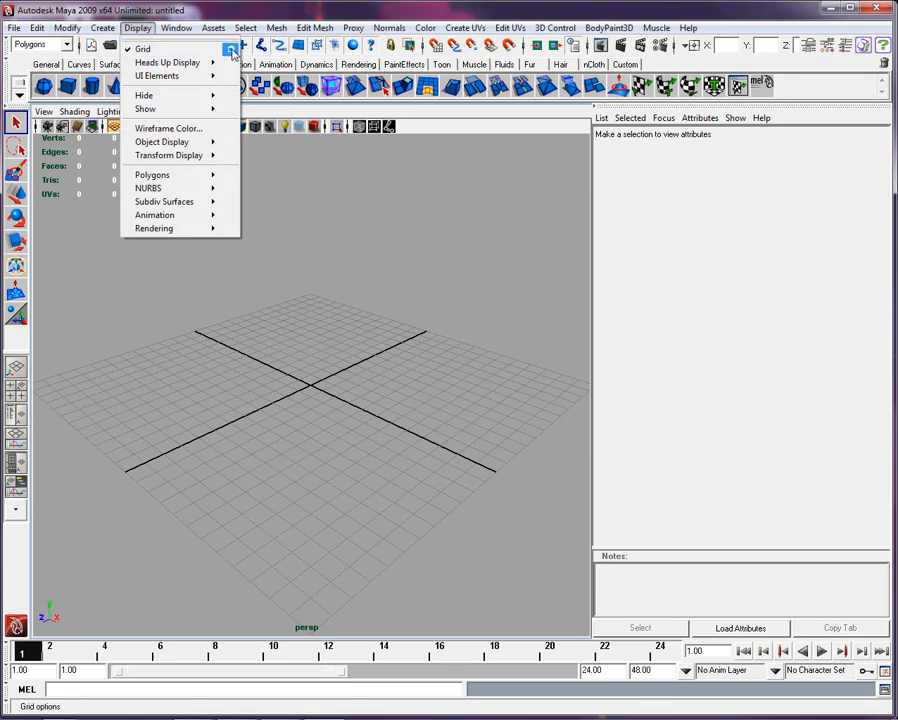
Set the grid to 1024 units length and width with grid lines every 16 units
click(230, 48)
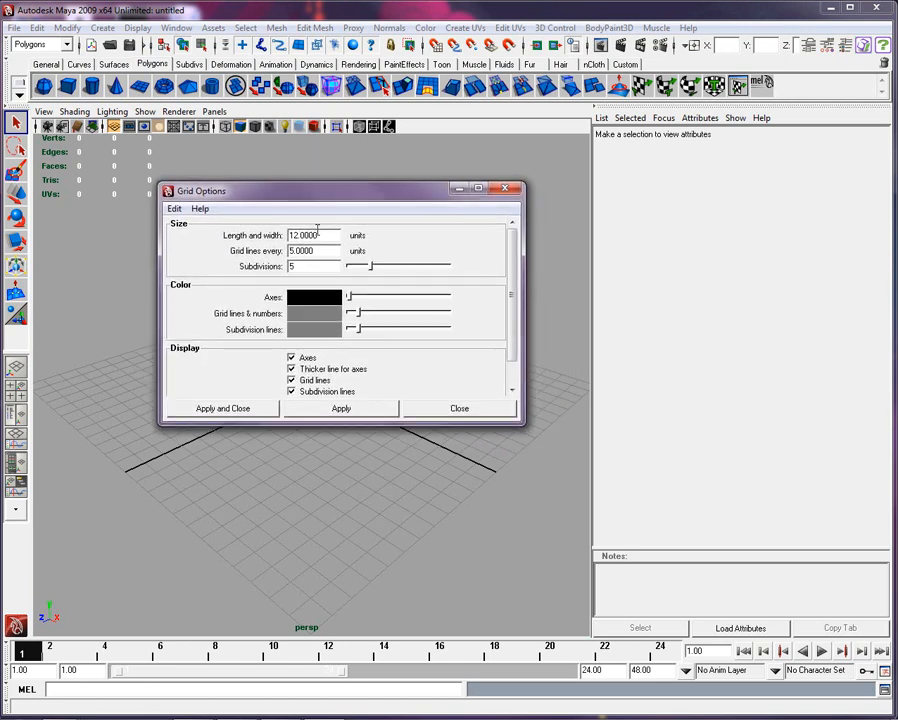
triple_click(312, 236)
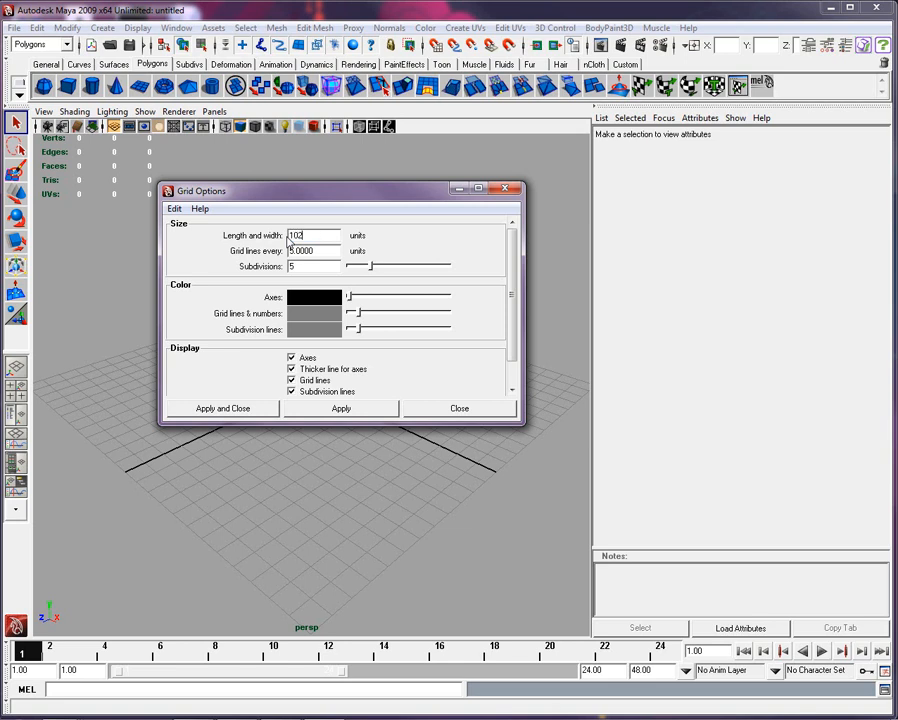
text(1024)
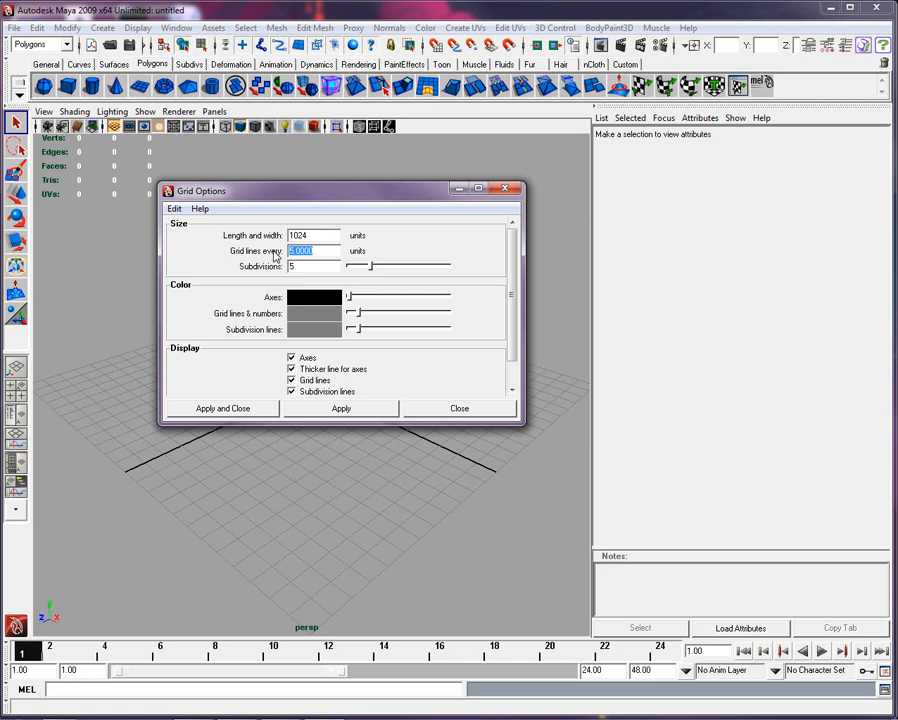
text(1)
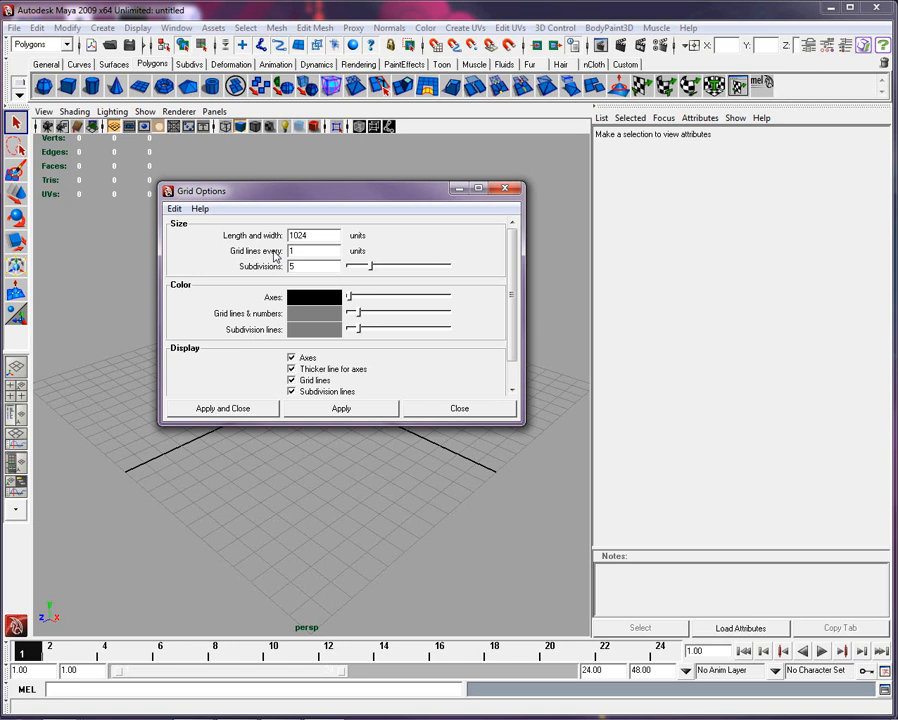
text(16)
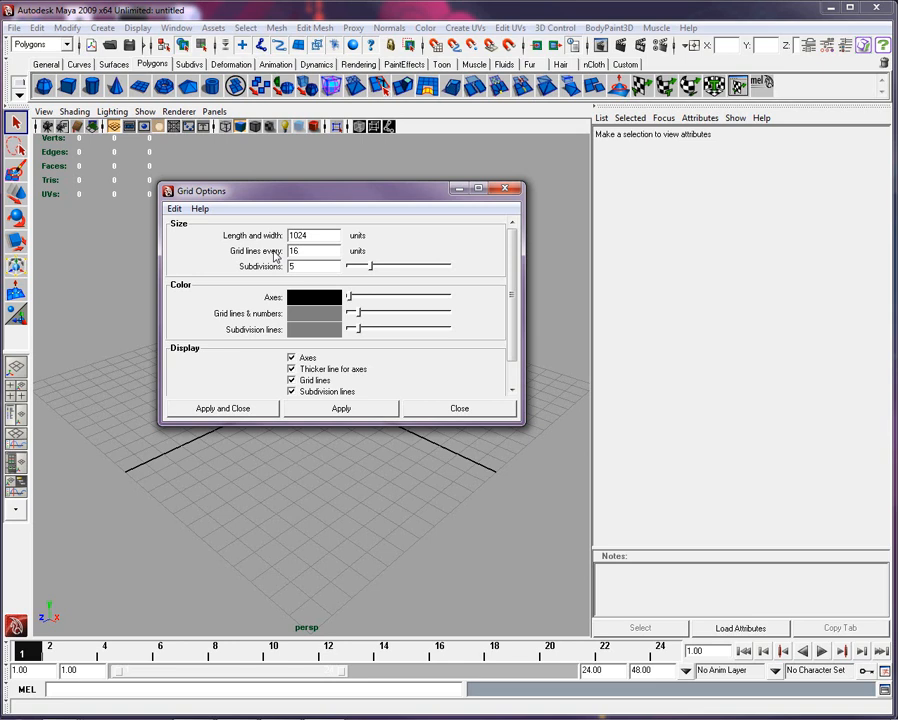
mouse_move(270, 262)
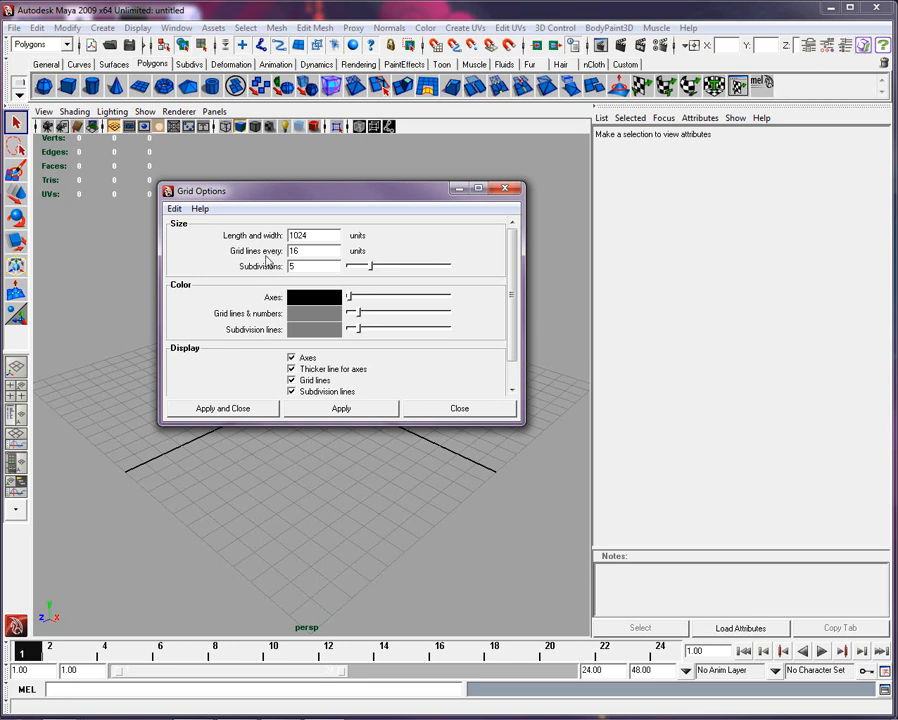
mouse_move(262, 264)
text(1)
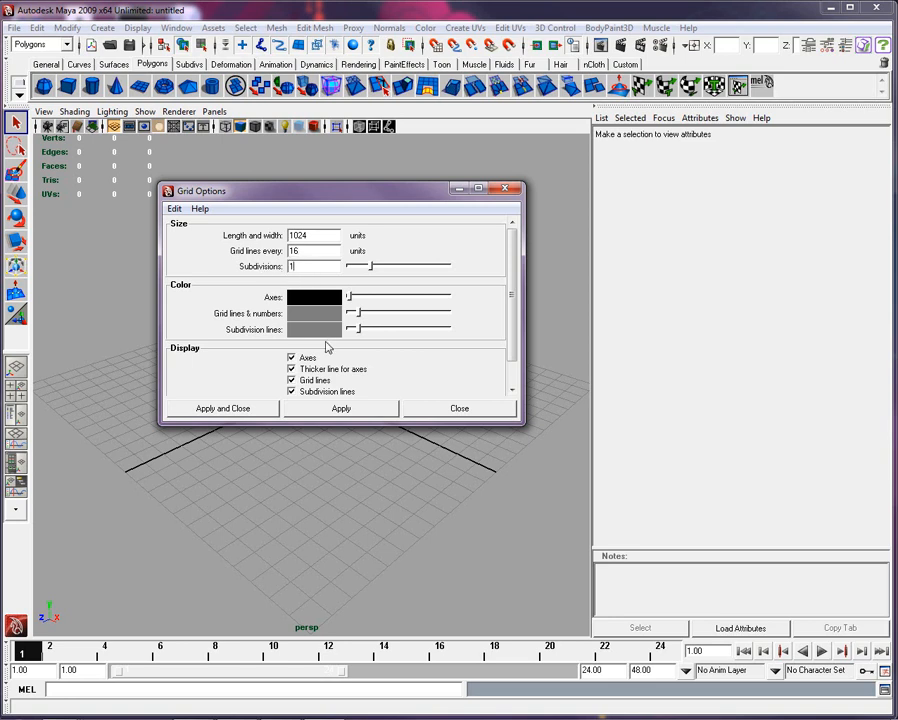
click(340, 408)
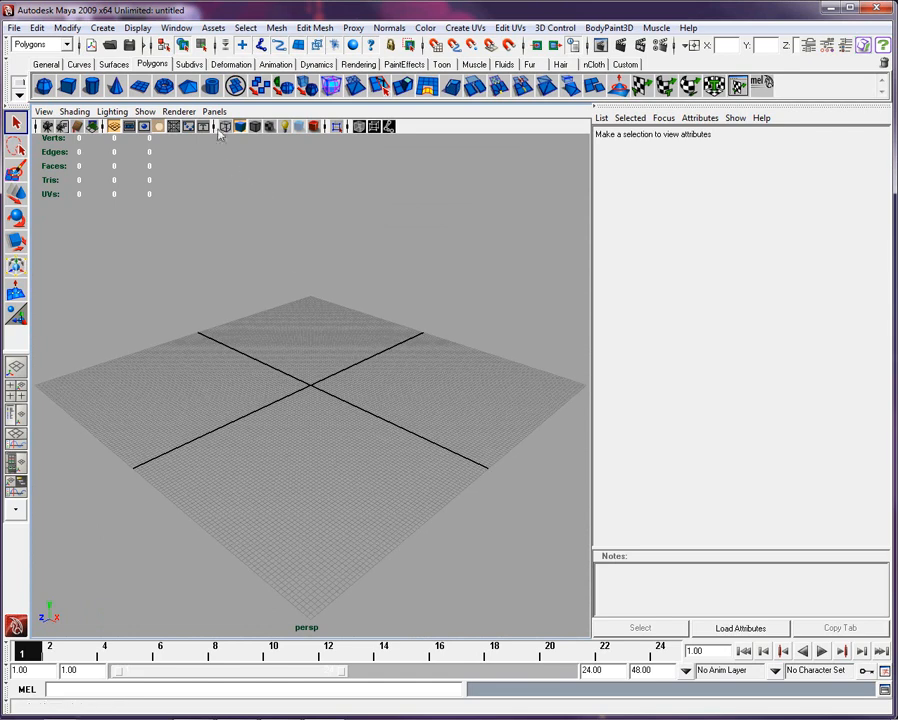
Set the persp camera's far clip plane to 100000 and extend clipping on top, front and side cameras
click(182, 28)
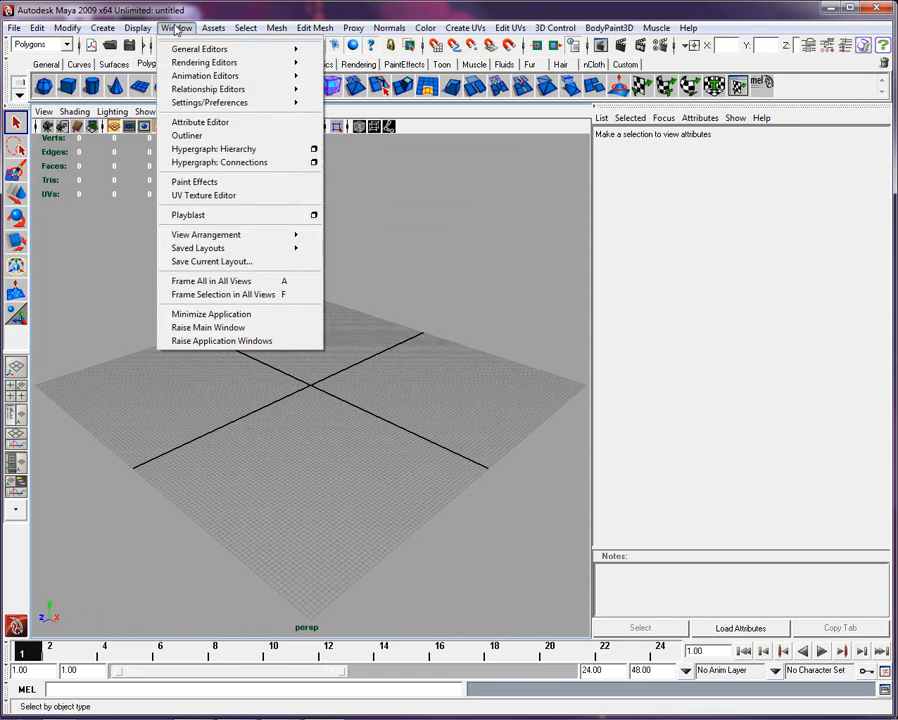
mouse_move(216, 92)
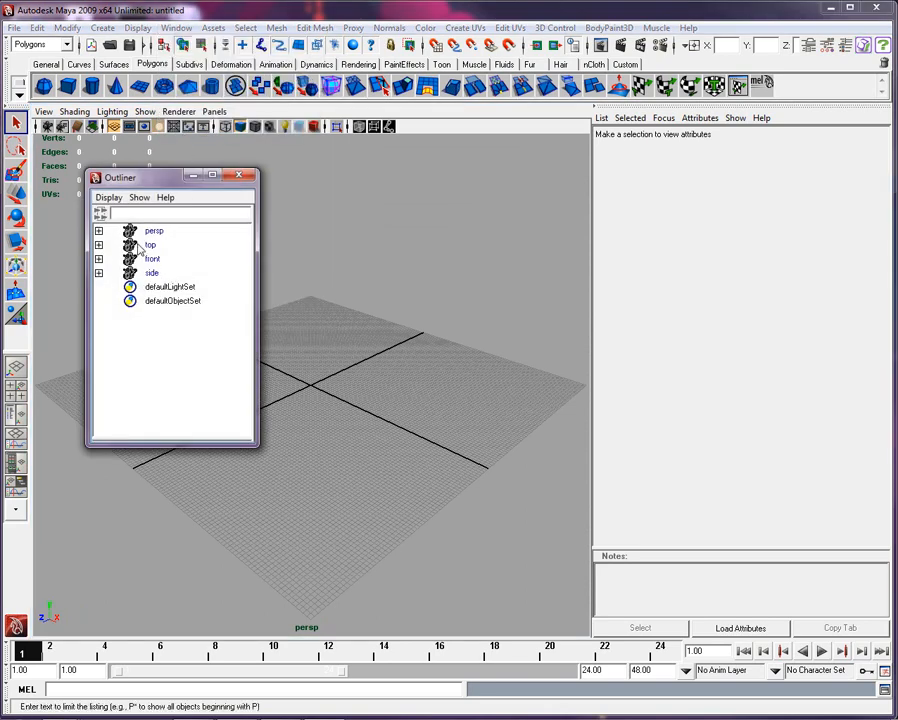
click(156, 230)
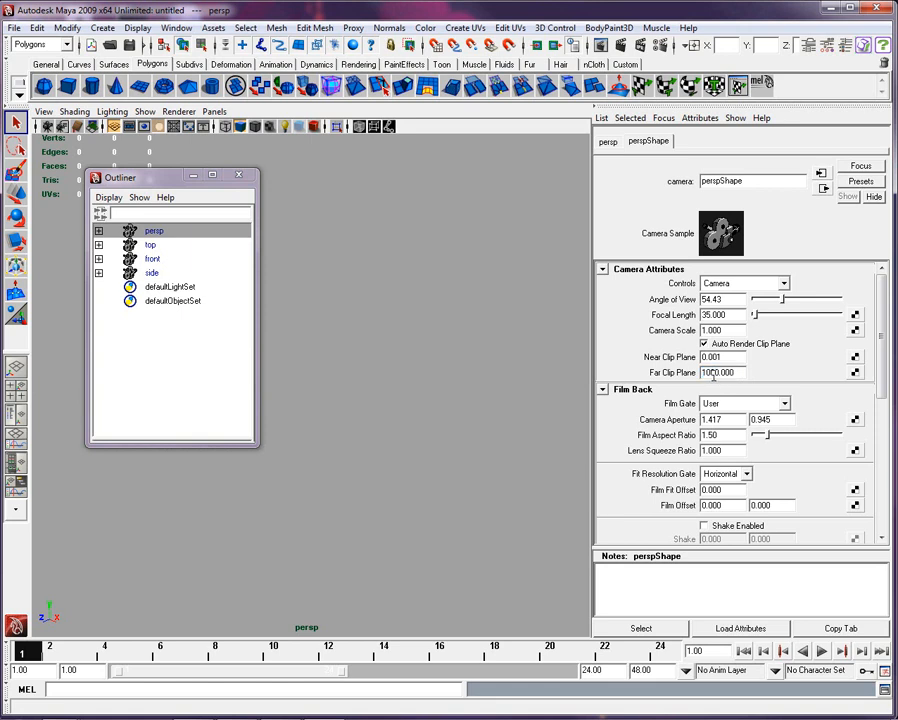
text(100000.000)
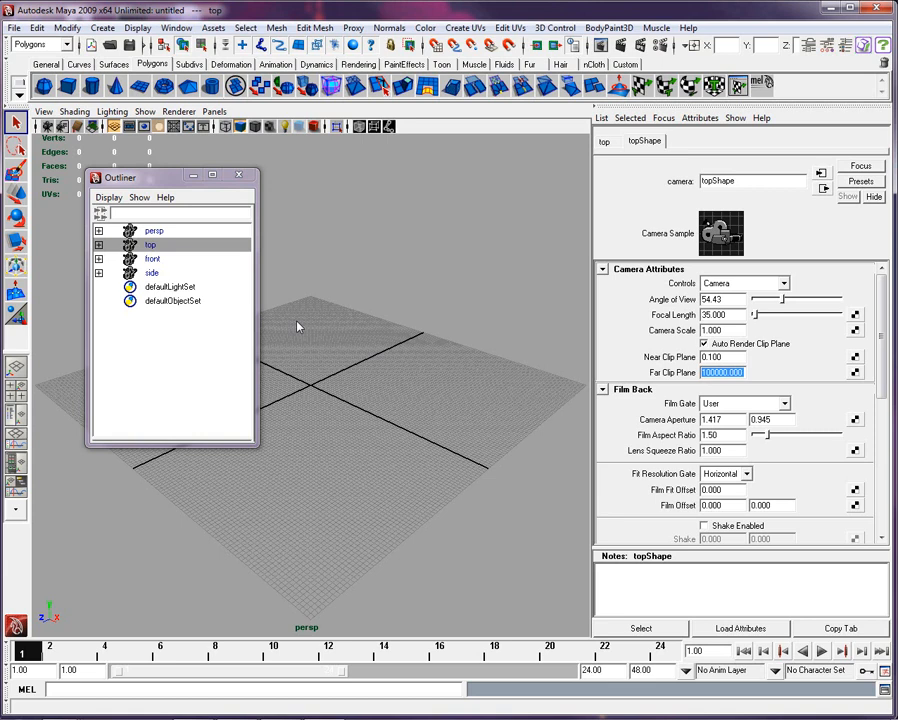
click(152, 258)
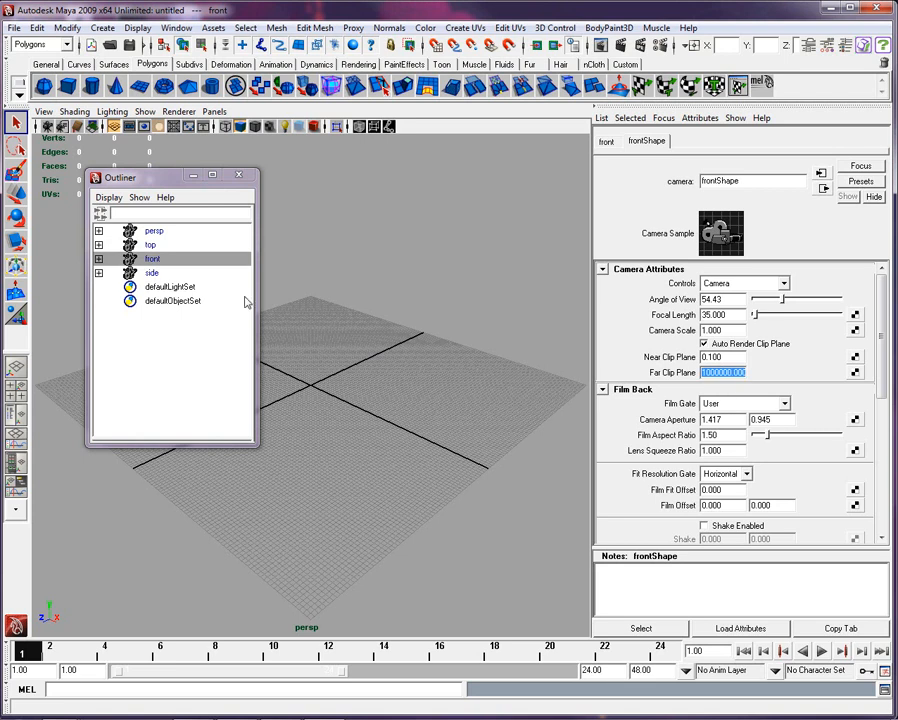
click(152, 272)
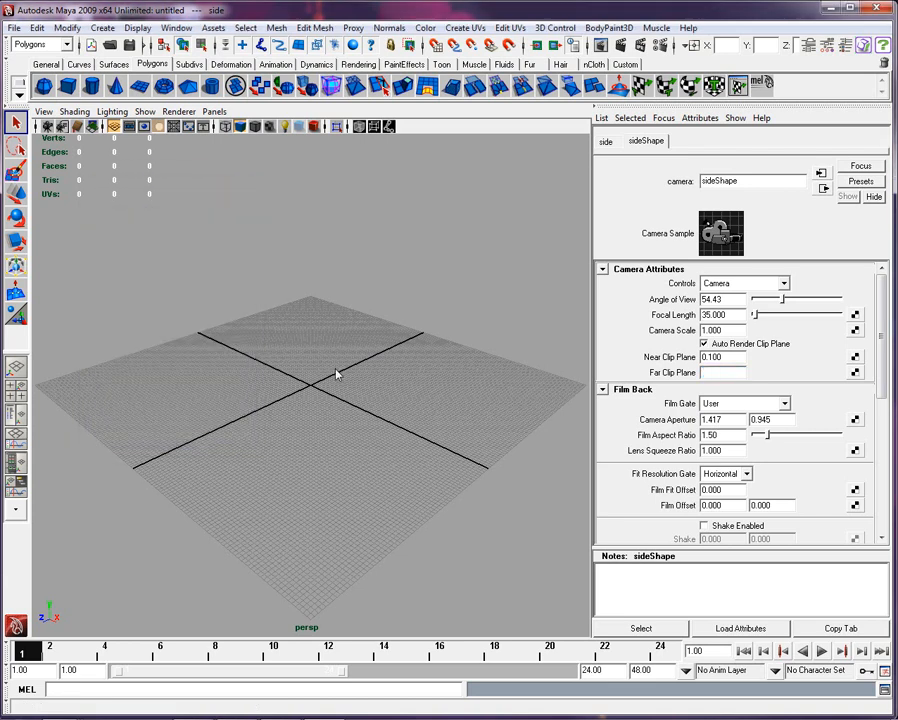
click(730, 372)
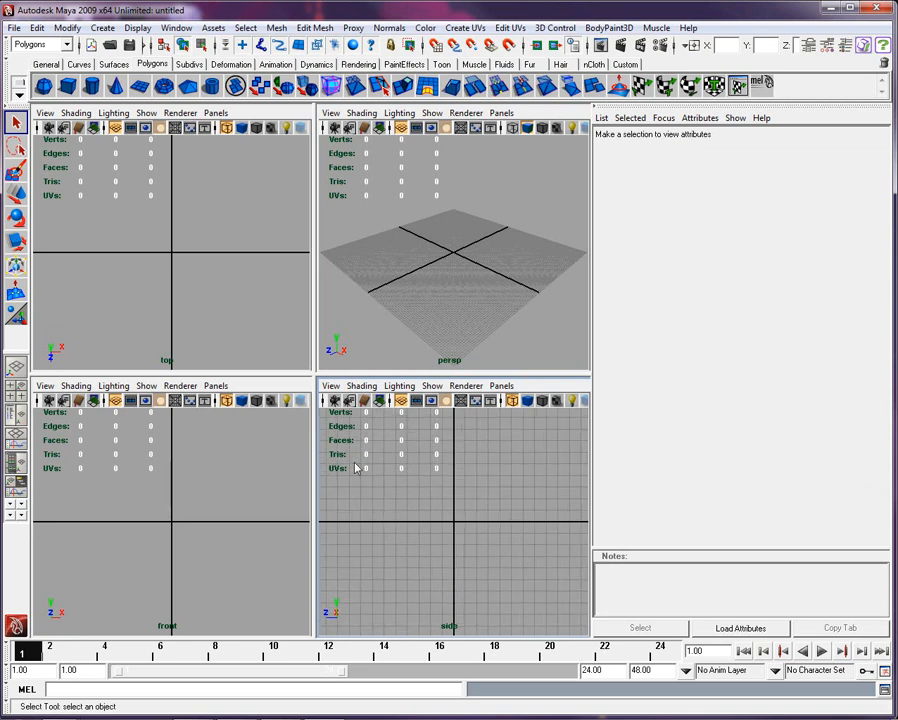
mouse_move(166, 480)
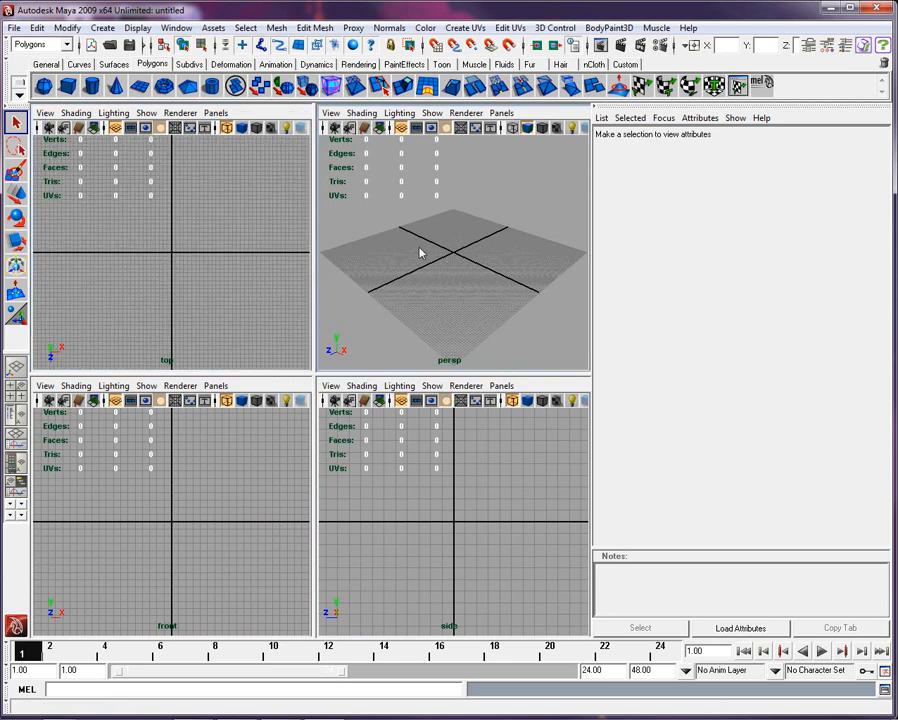
Maximize the perspective view so it alone fills the workspace
key(space)
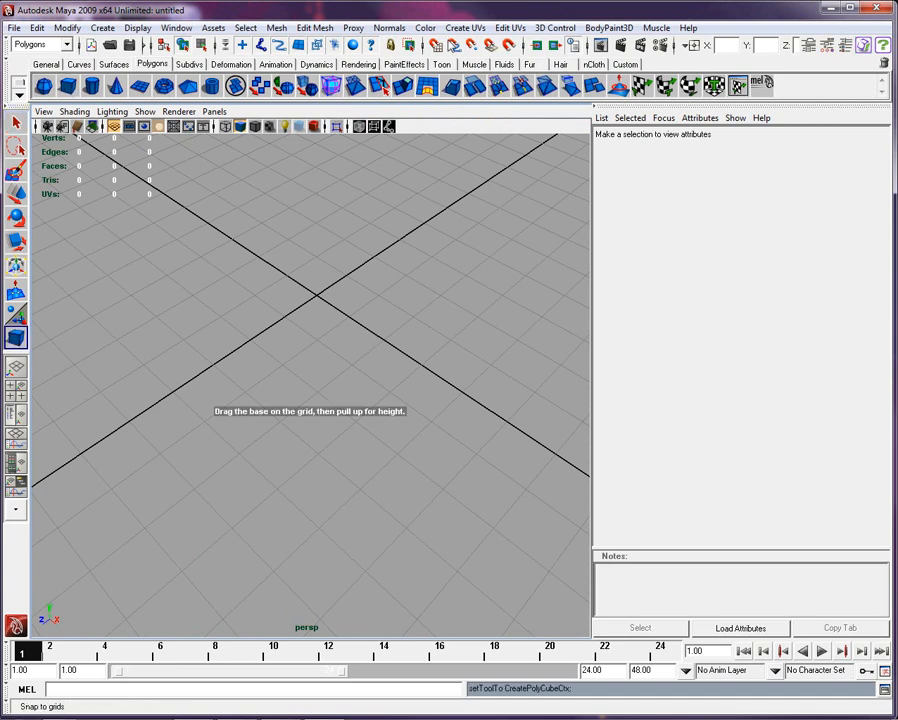
mouse_move(272, 356)
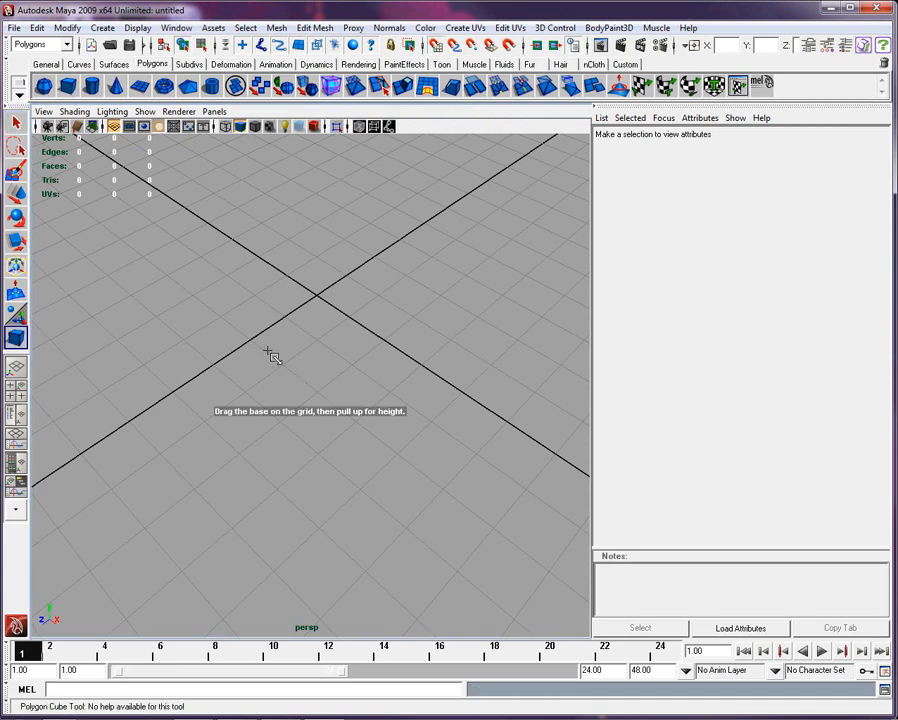
Draw the polygon cube's base on the grid for a 16-unit cube
drag(272, 356, 304, 340)
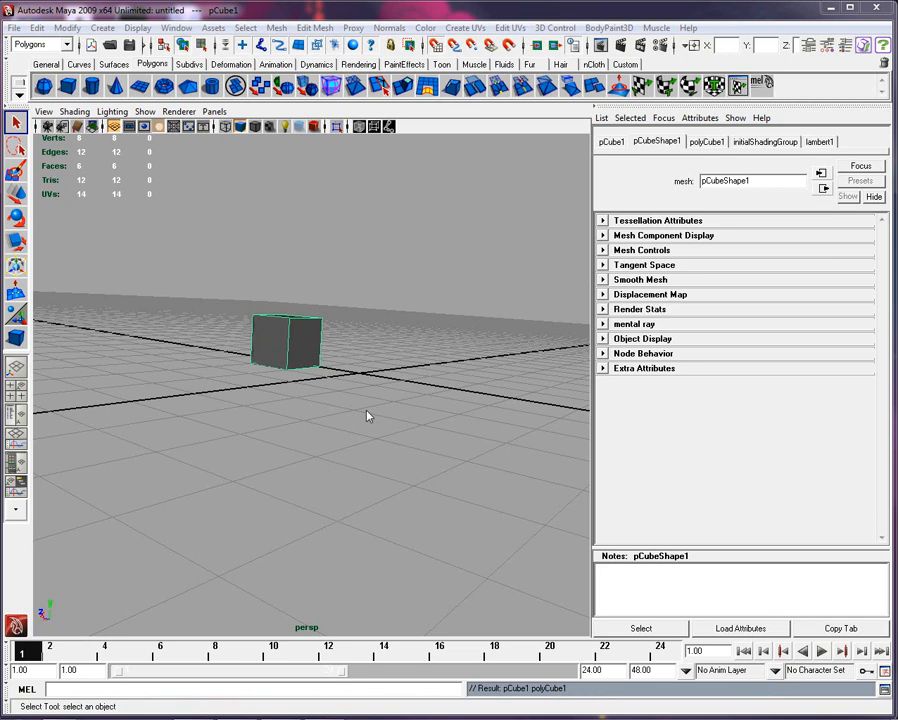
mouse_move(362, 404)
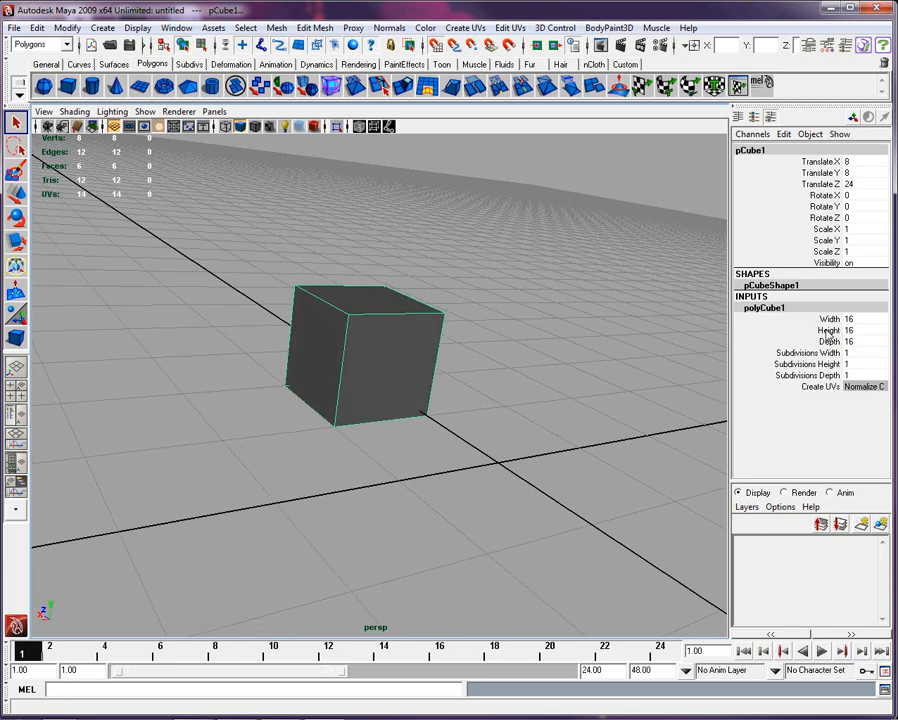
Work out the value in Calculator and set the cube's height to 160 units
drag(848, 330, 544, 370)
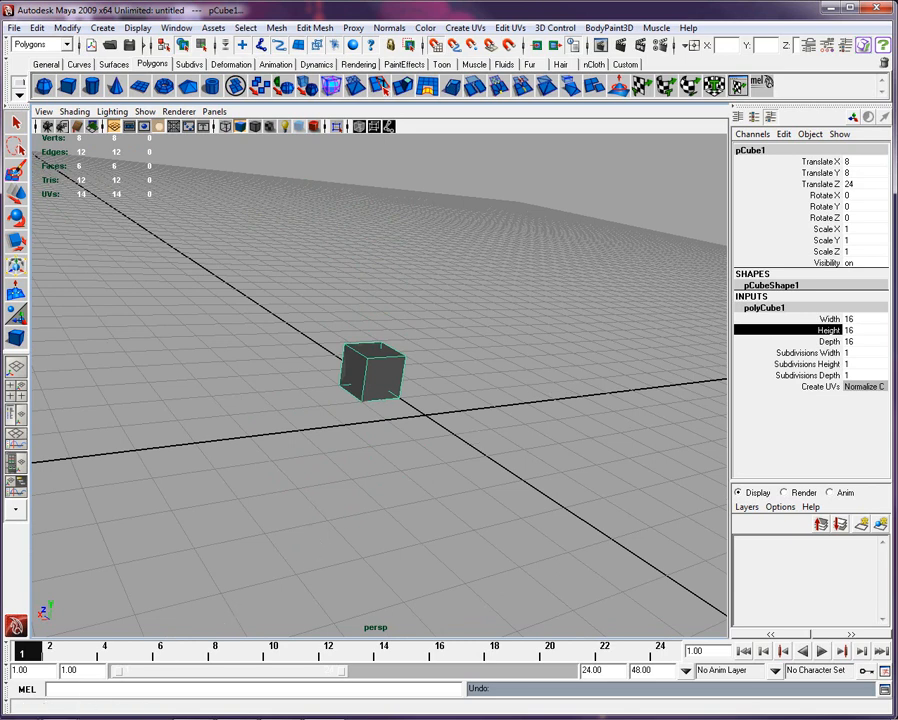
click(12, 712)
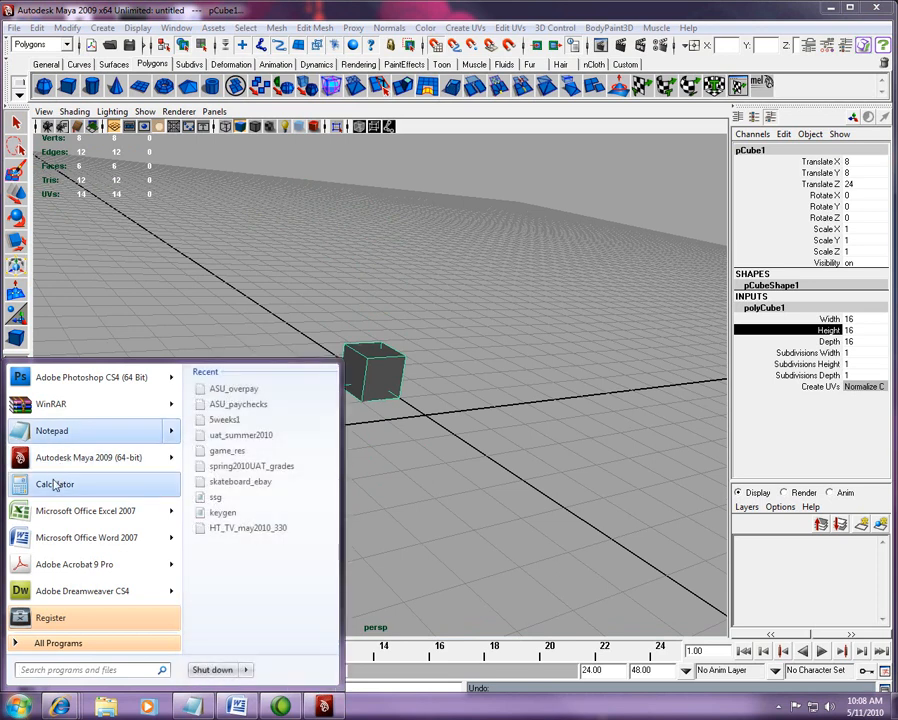
click(60, 486)
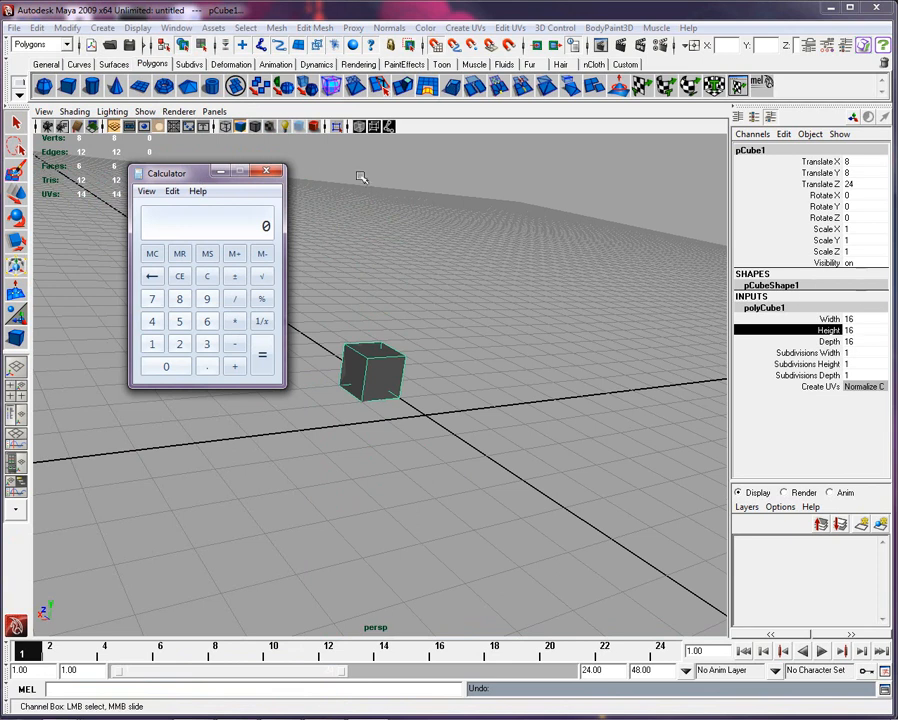
click(276, 172)
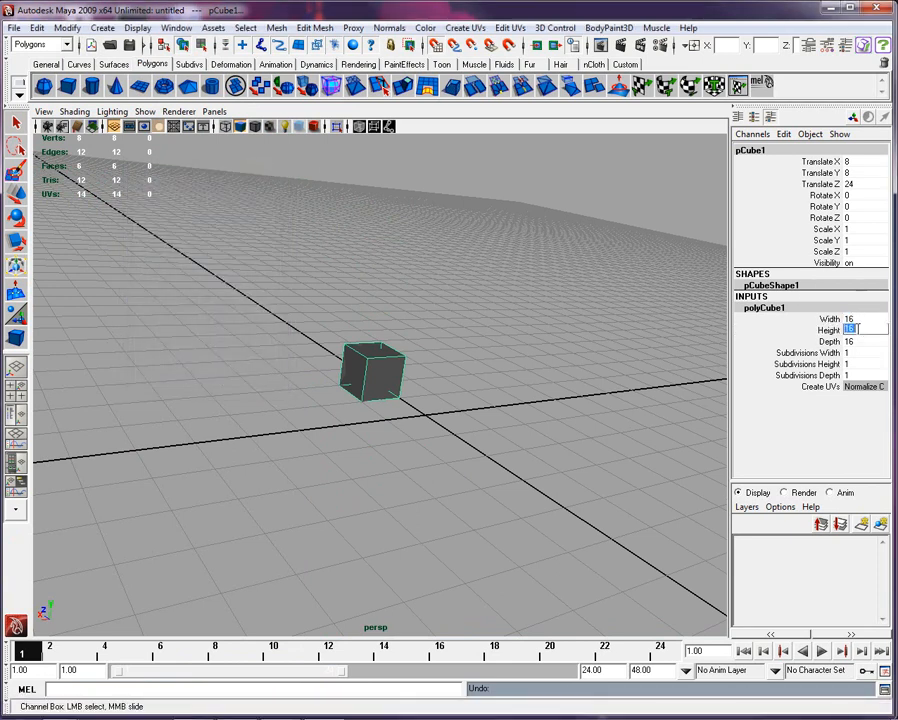
text(160)
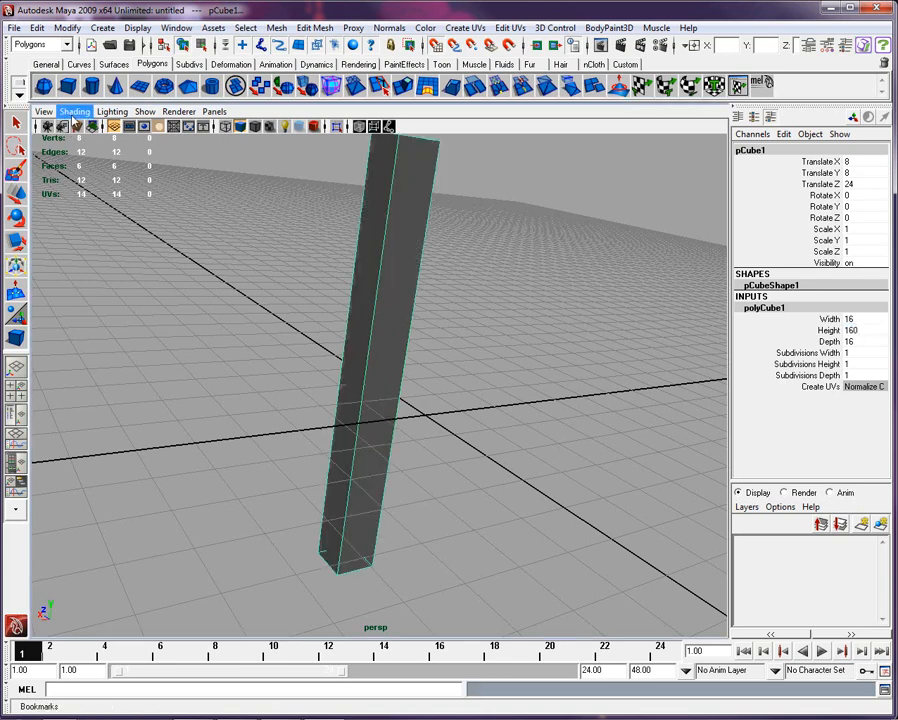
Show wireframe on shaded and set the bar's Subdivisions Height to 10
click(76, 112)
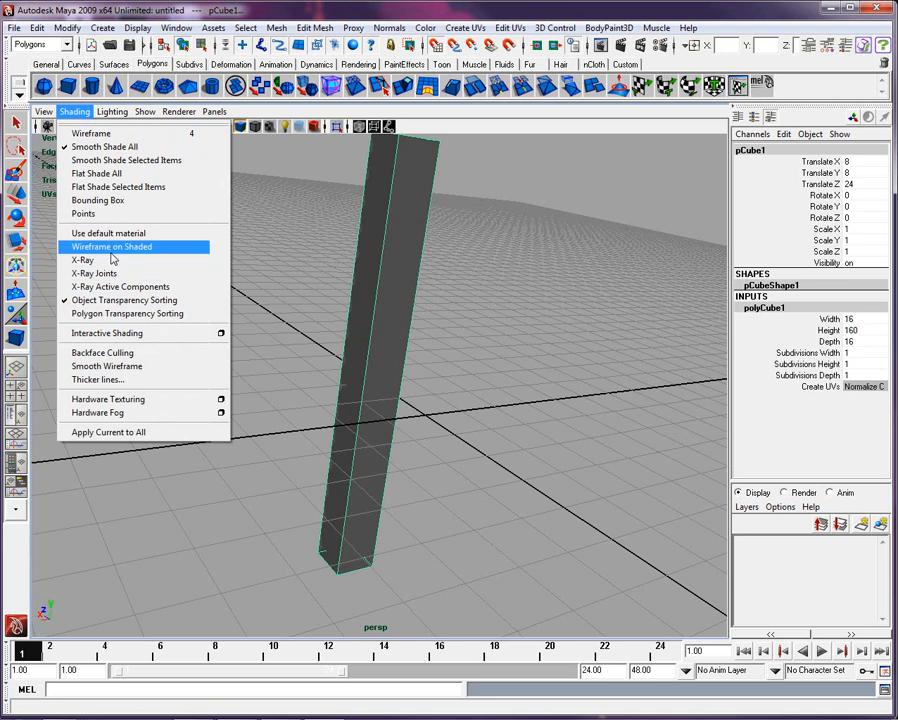
click(112, 246)
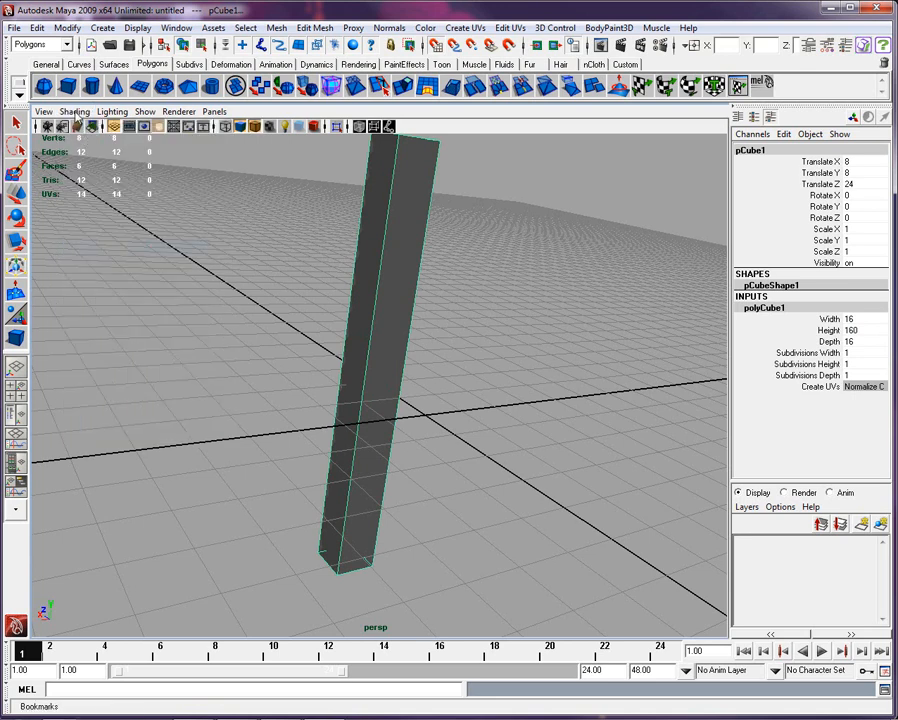
click(208, 112)
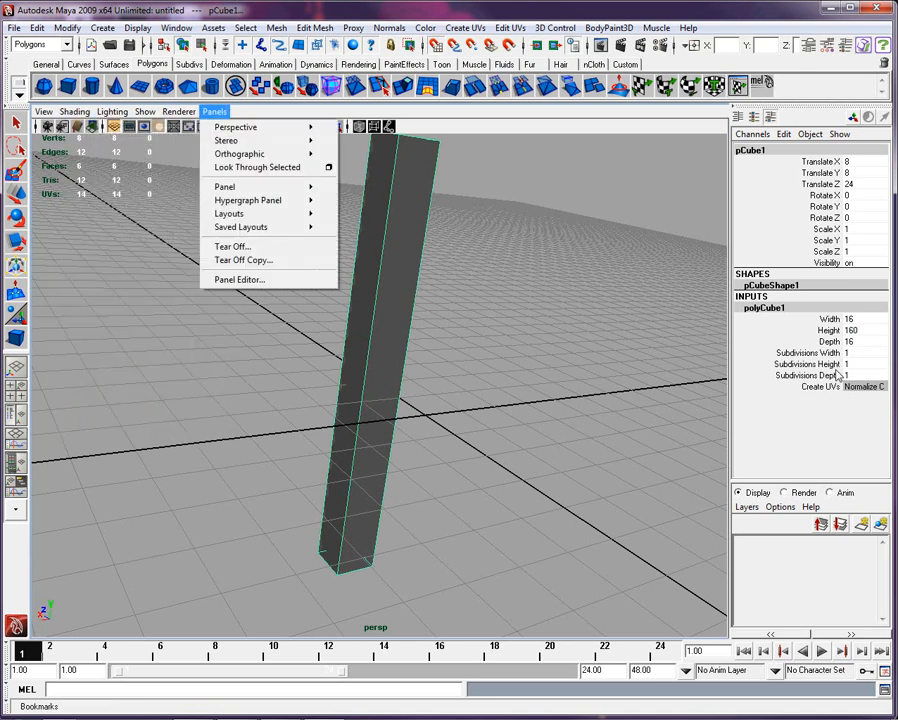
click(846, 364)
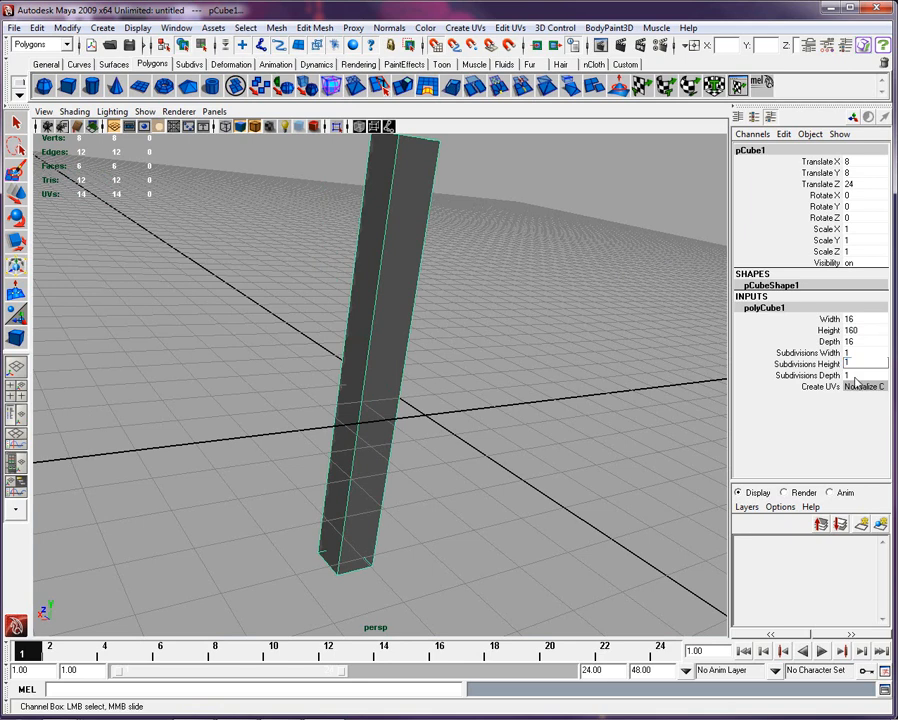
text(10)
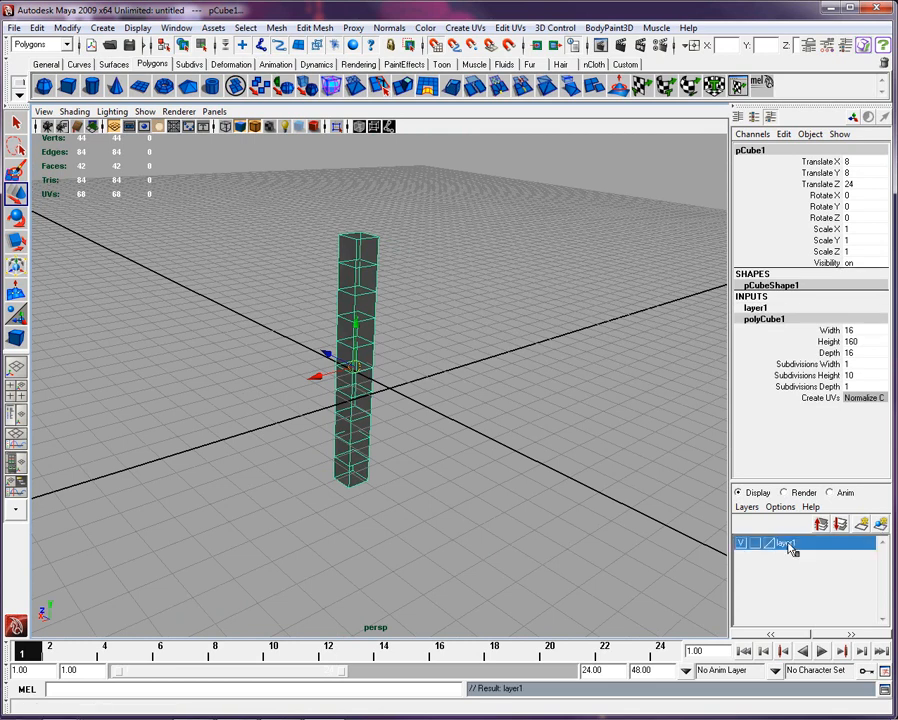
Rename layer1 to Height_bar in the Edit Layer dialog and save it
double_click(788, 550)
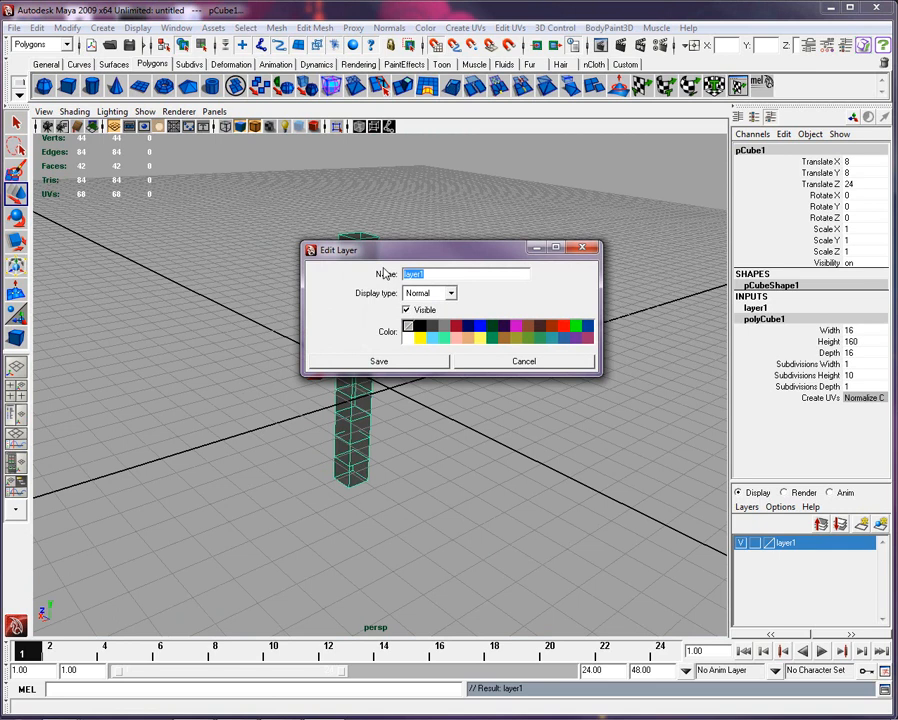
text(Height_b)
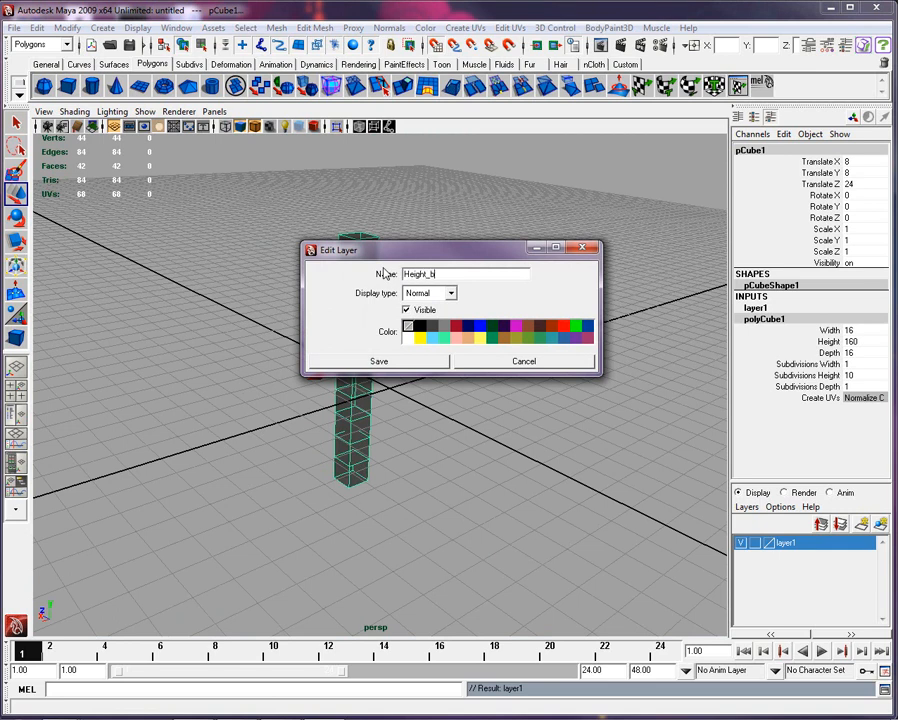
click(376, 360)
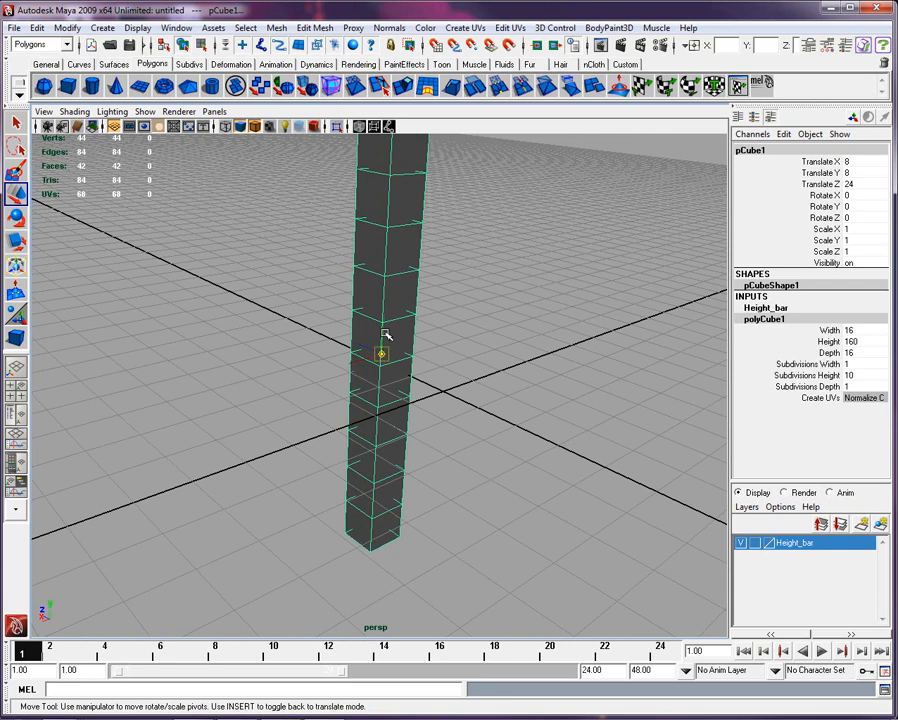
Snap the bar's pivot onto its bottom corner vertex
drag(380, 358, 370, 544)
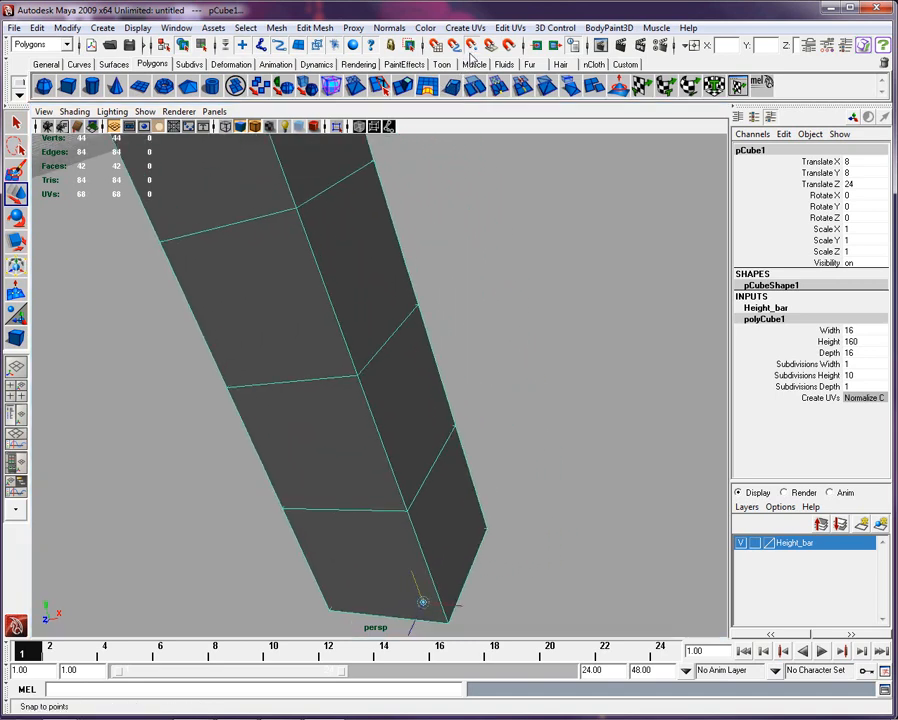
drag(424, 602, 398, 548)
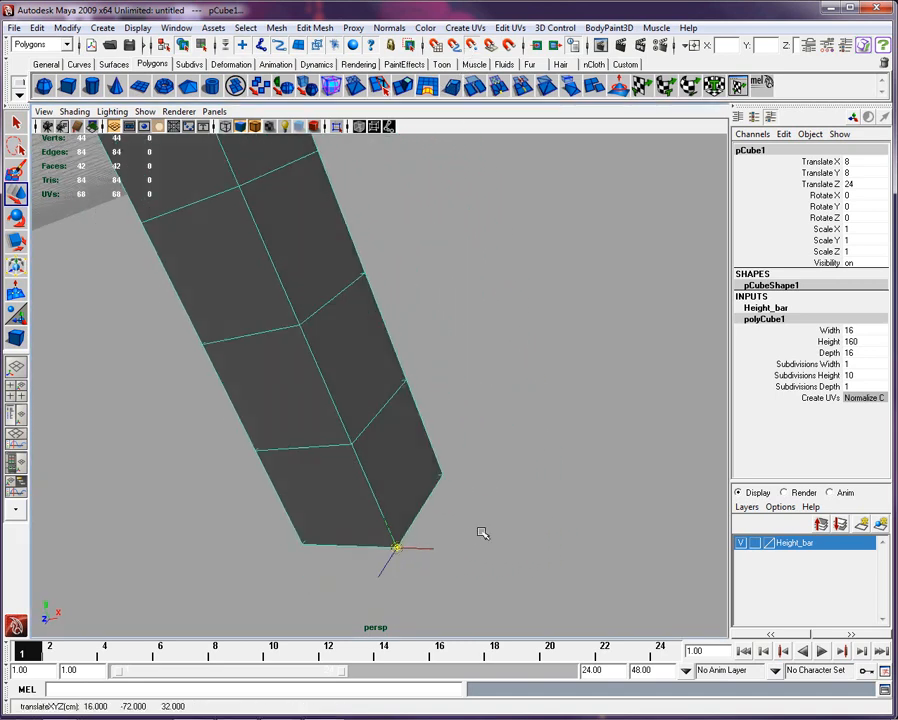